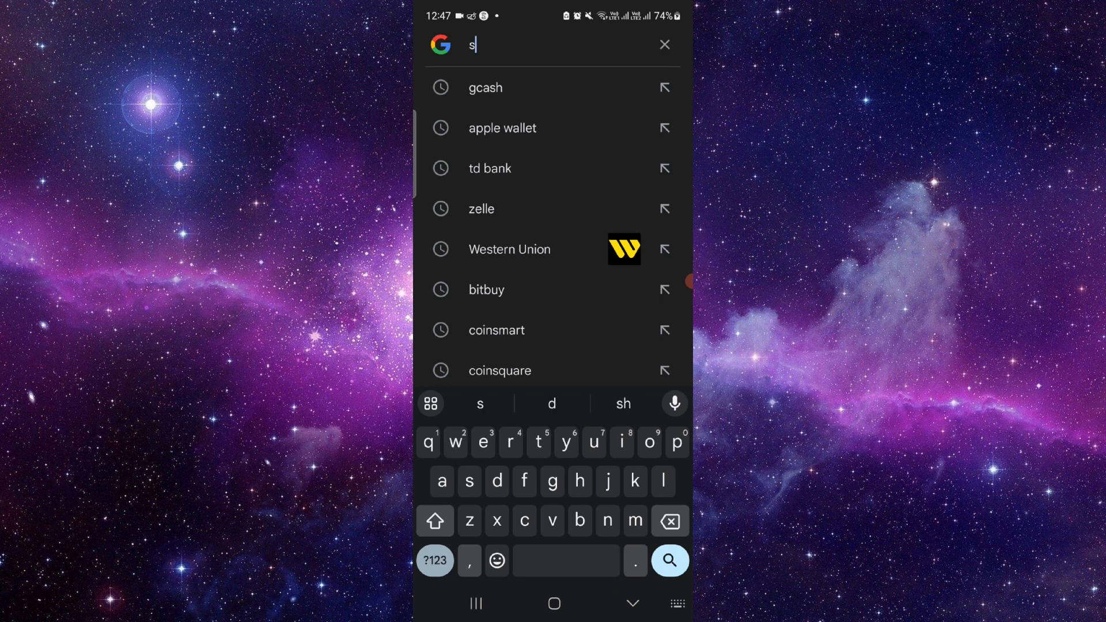
- Enter the query text 'stack on bi' so staking-on-Binance suggestions appear
type("tack on bi")
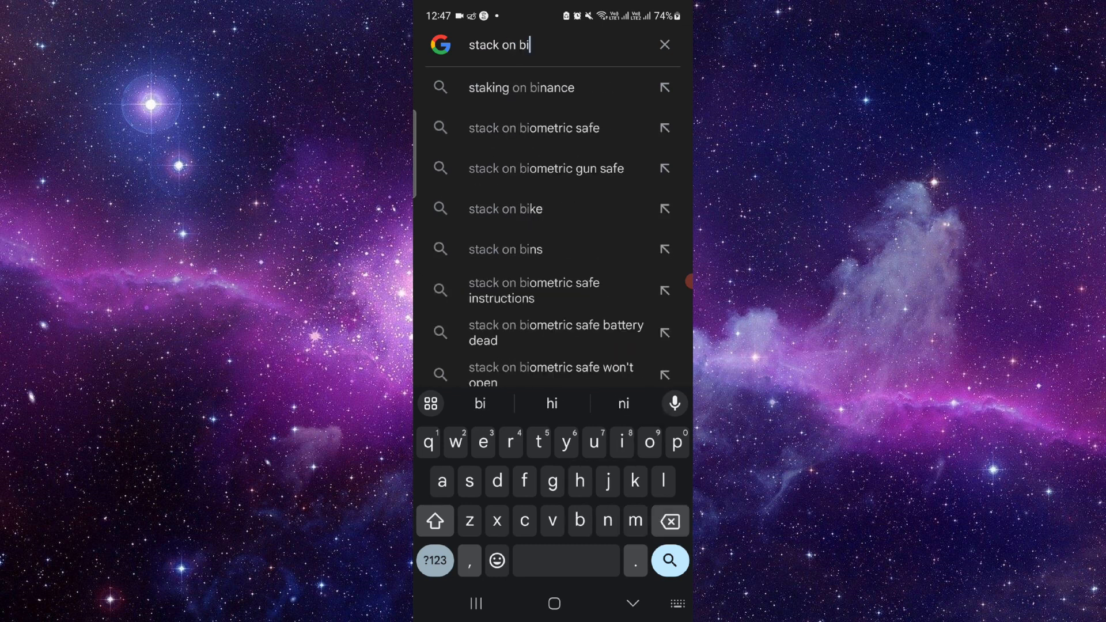
- Run the 'staking on binance' search, read the featured snippet, and return to the home screen
left_click(520, 86)
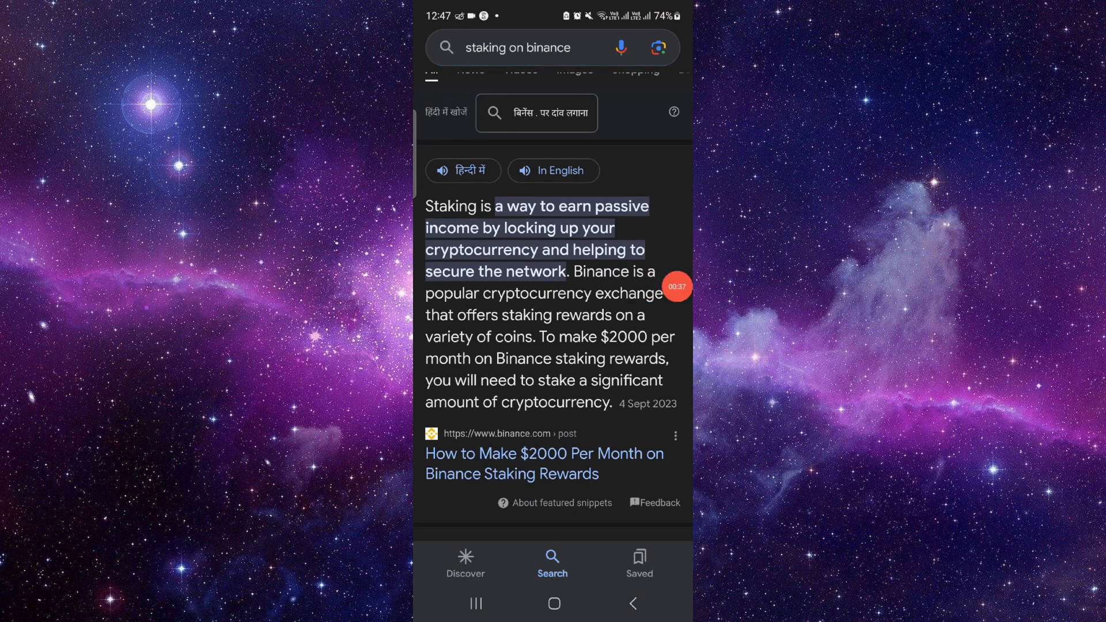
scroll("up", 3)
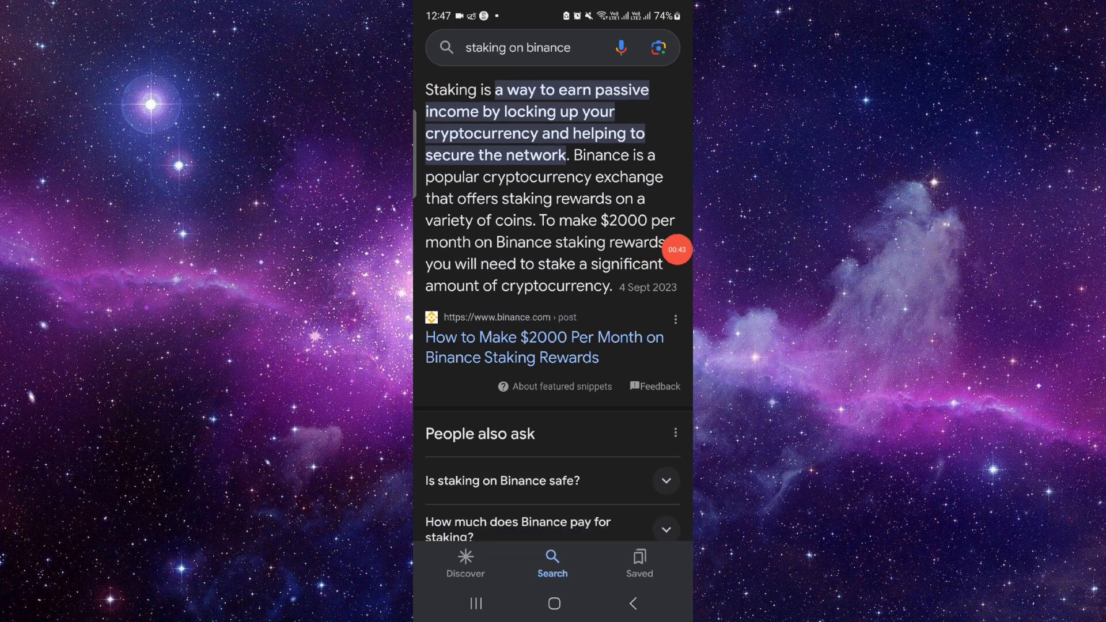
left_click(554, 602)
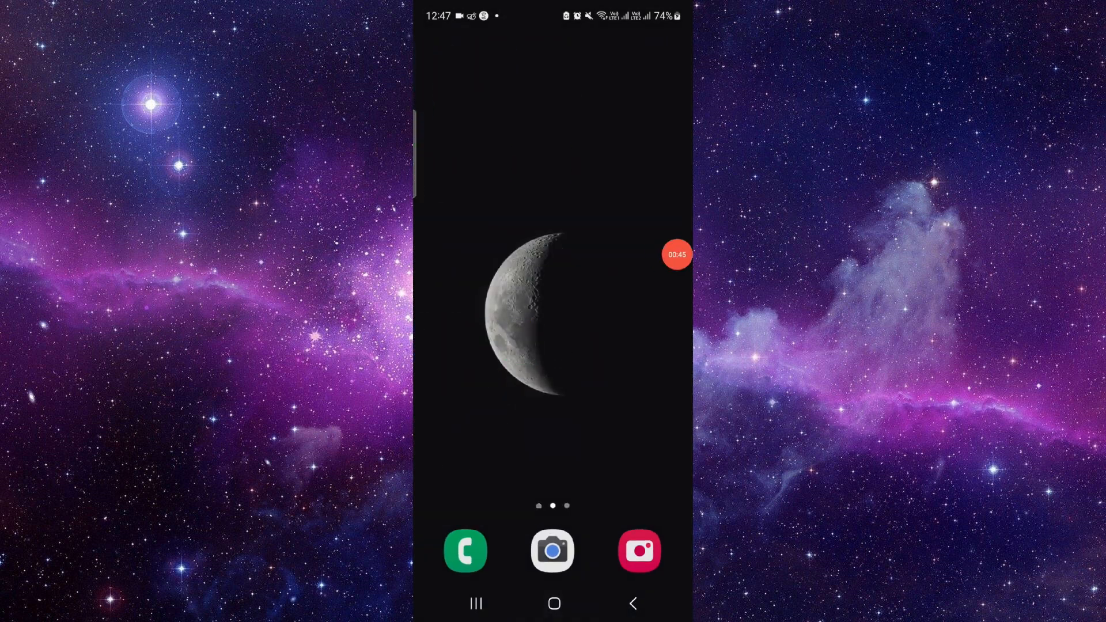